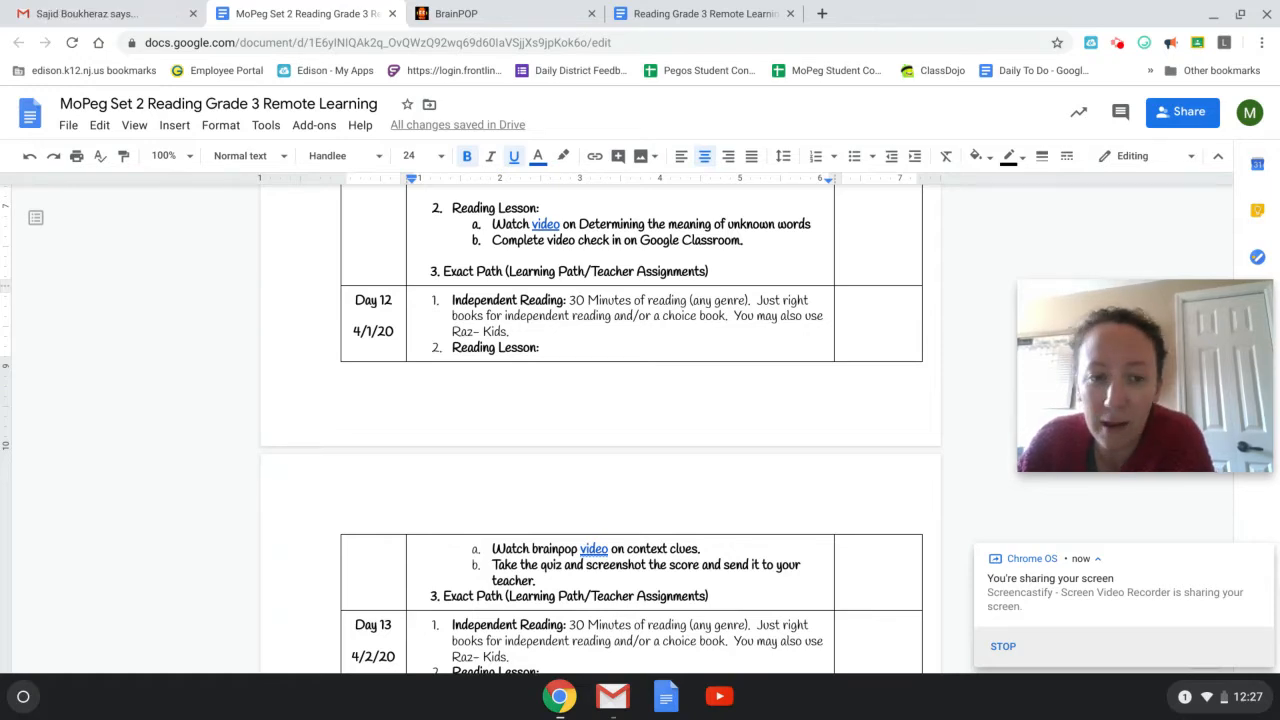
- Follow the Day 13 'video' link to the BrainPOP Context Clues page via its link preview
{"action": "scroll", "scroll_direction": "down", "scroll_amount": 3}
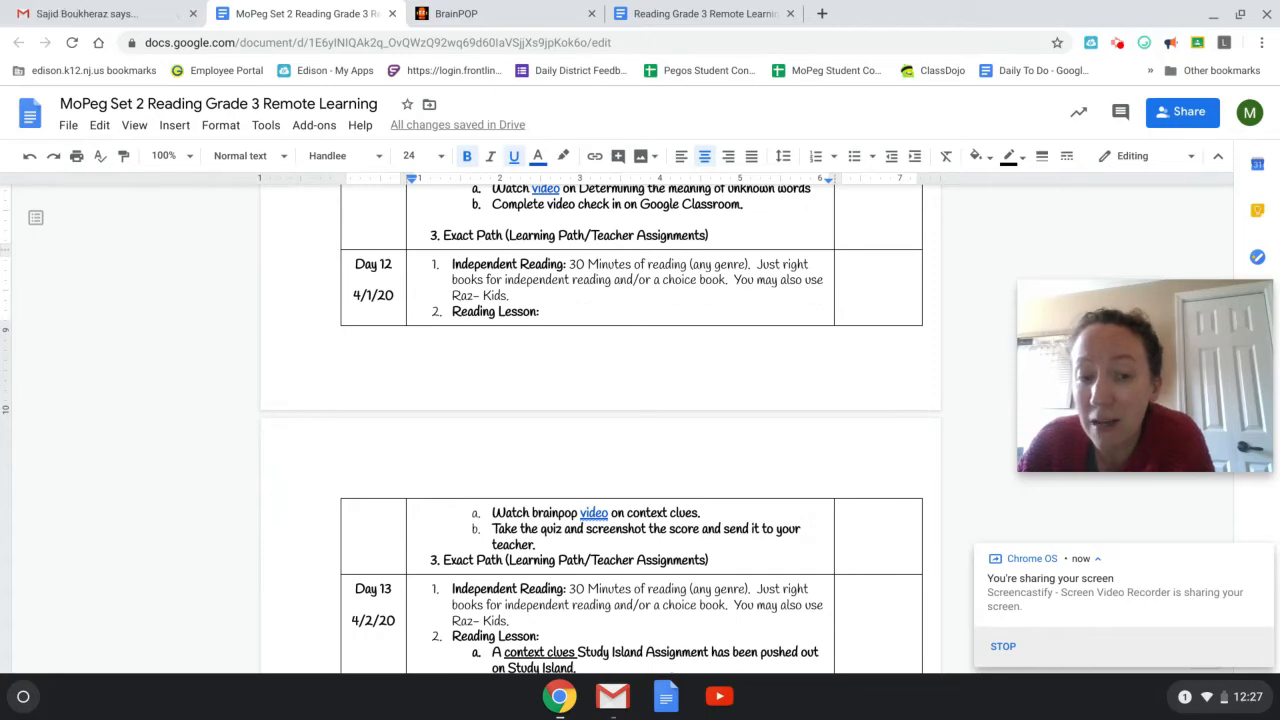
{"action": "left_click", "coordinate": [100, 12]}
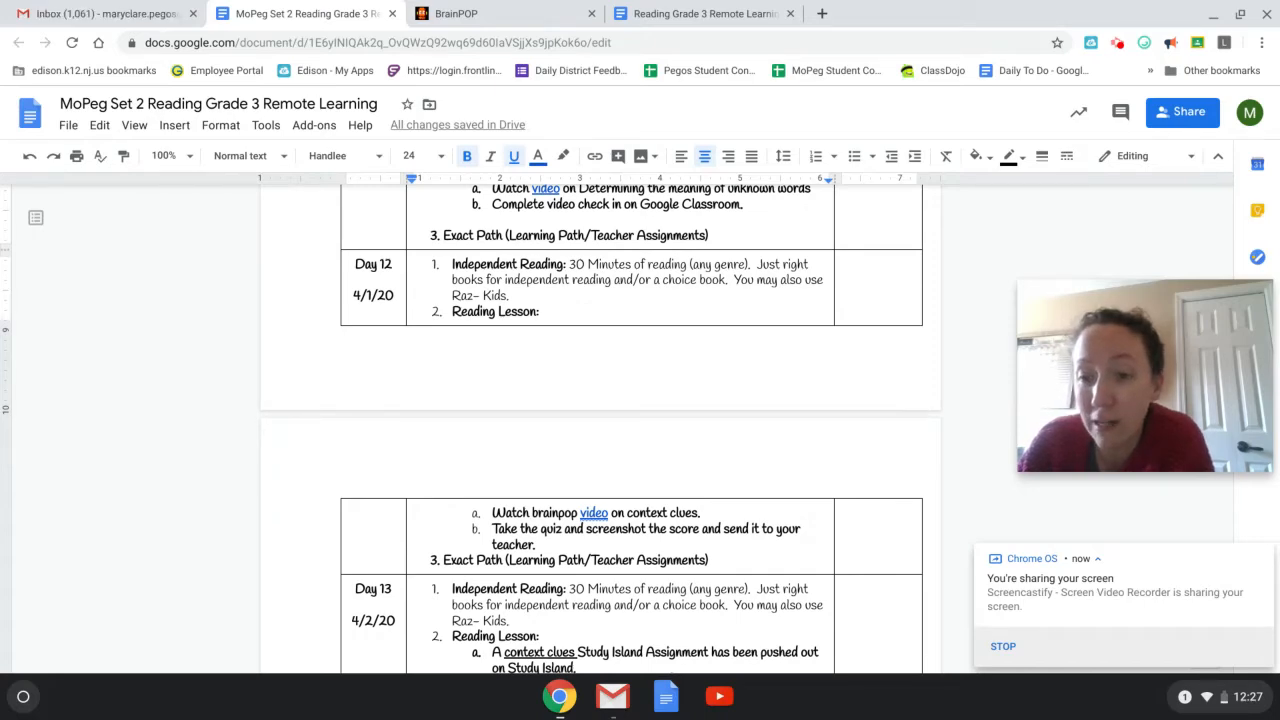
{"action": "scroll", "scroll_direction": "down", "scroll_amount": 3}
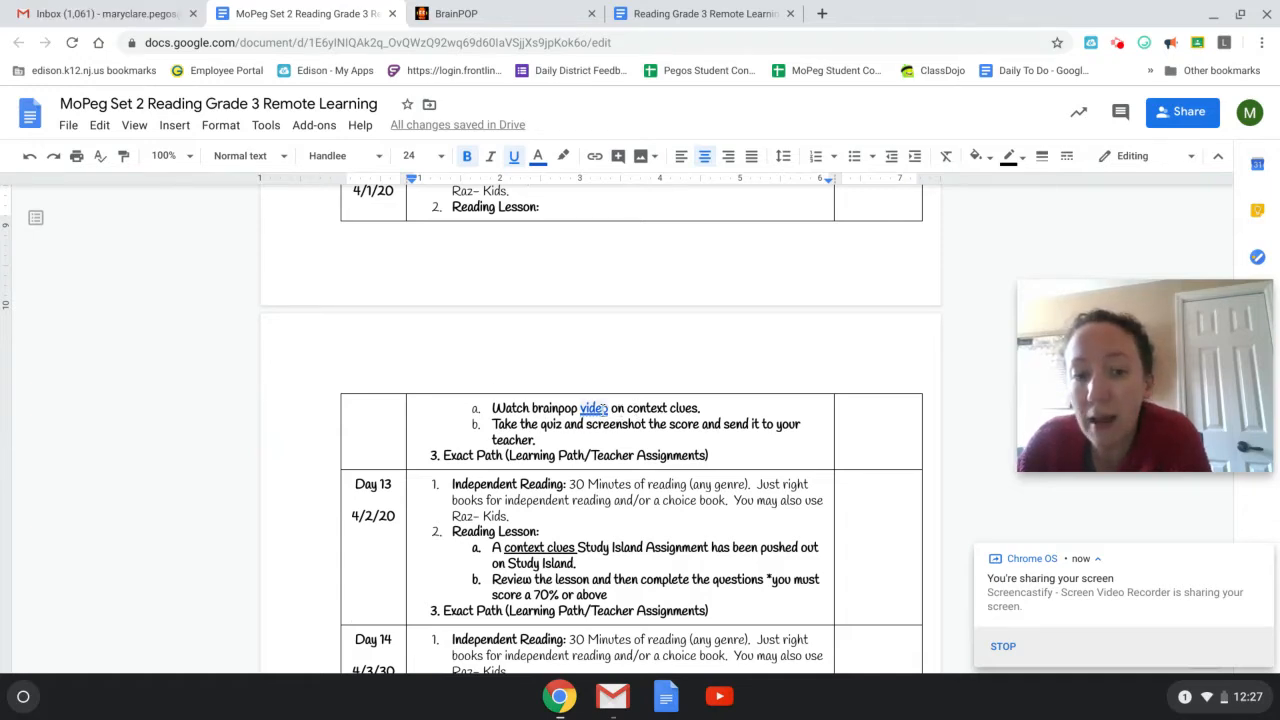
{"action": "left_click", "coordinate": [592, 408]}
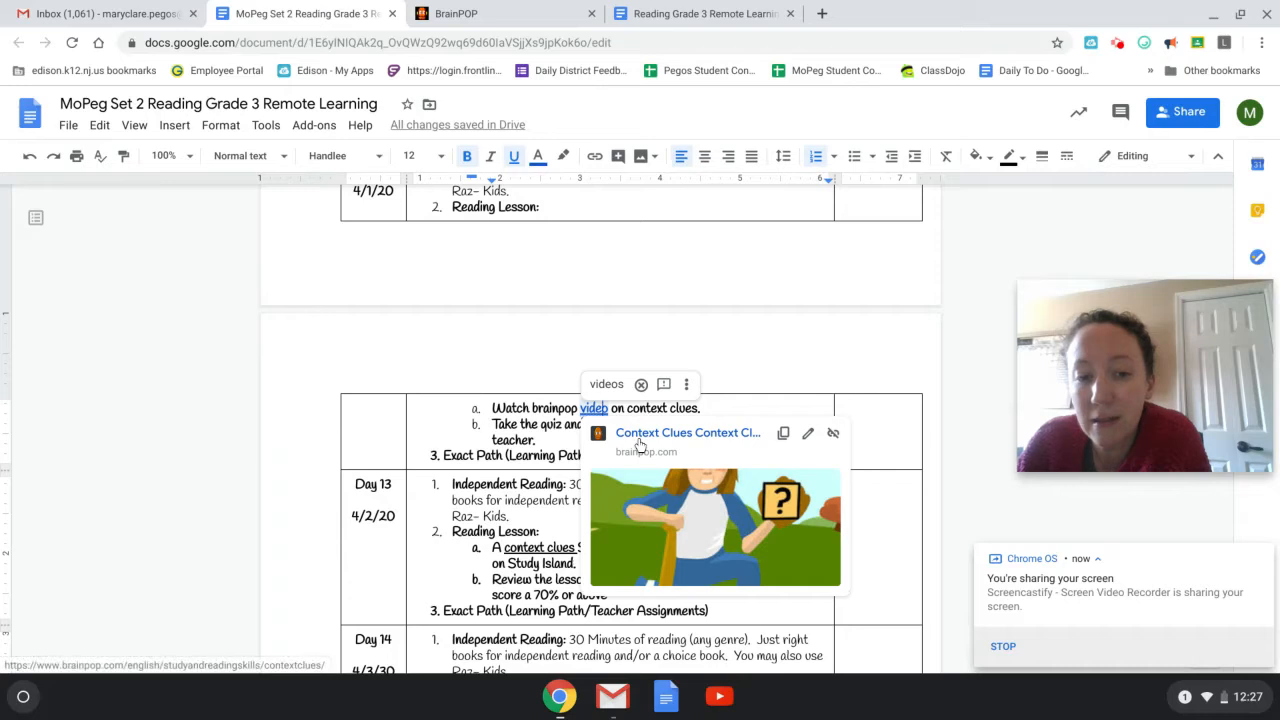
{"action": "left_click", "coordinate": [688, 432]}
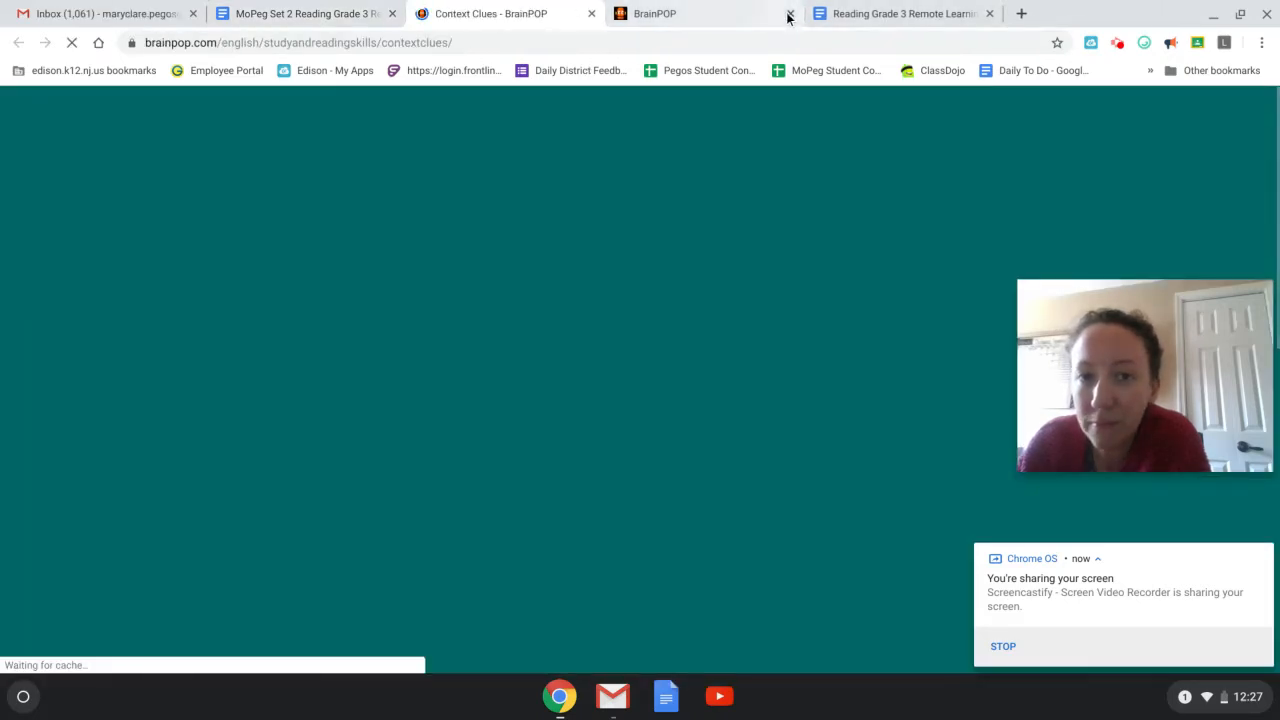
- Close the duplicate BrainPOP tab, keeping the Context Clues tab
{"action": "left_click", "coordinate": [788, 12]}
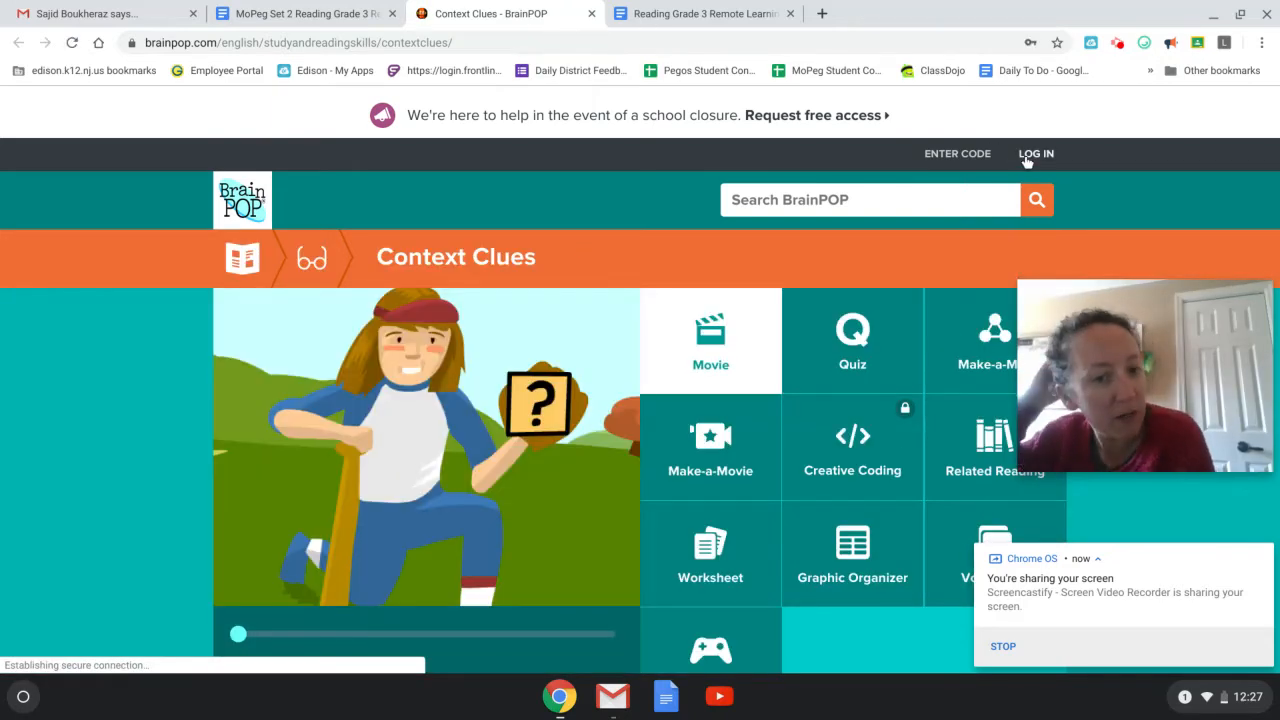
- Log in with the teacher username and password and return to the Context Clues movie
{"action": "left_click", "coordinate": [1036, 152]}
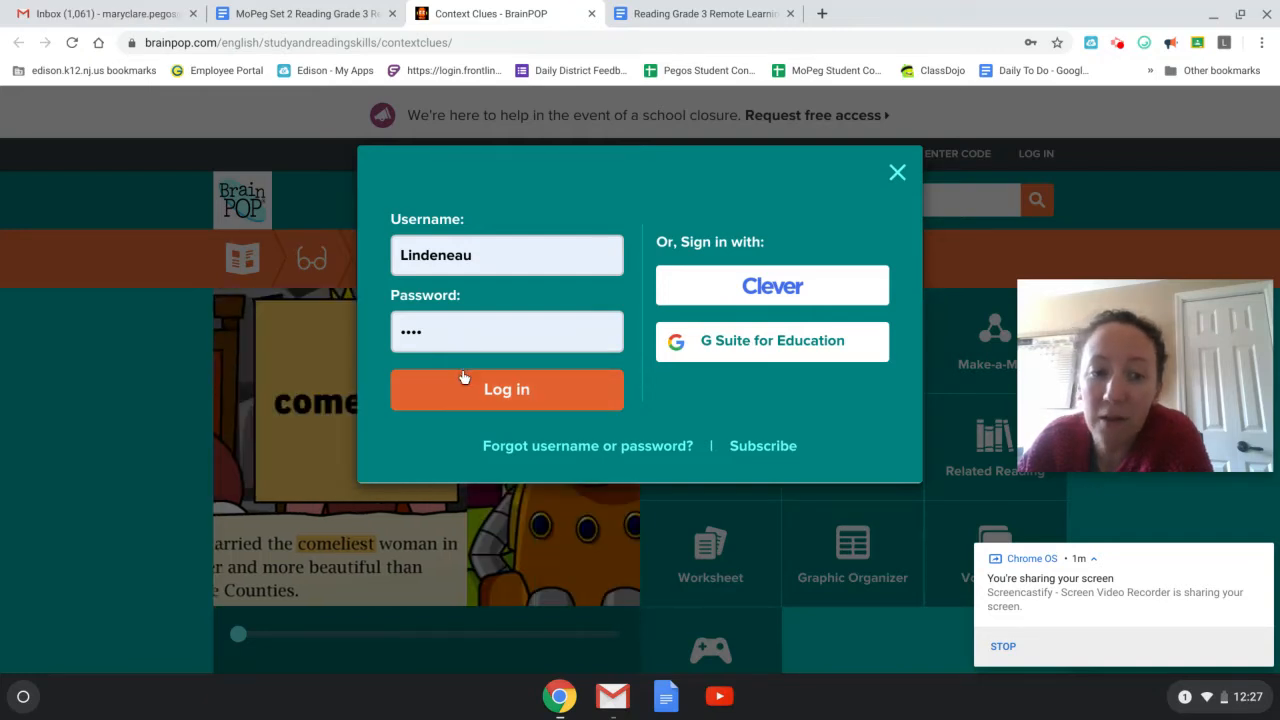
{"action": "left_click", "coordinate": [508, 388]}
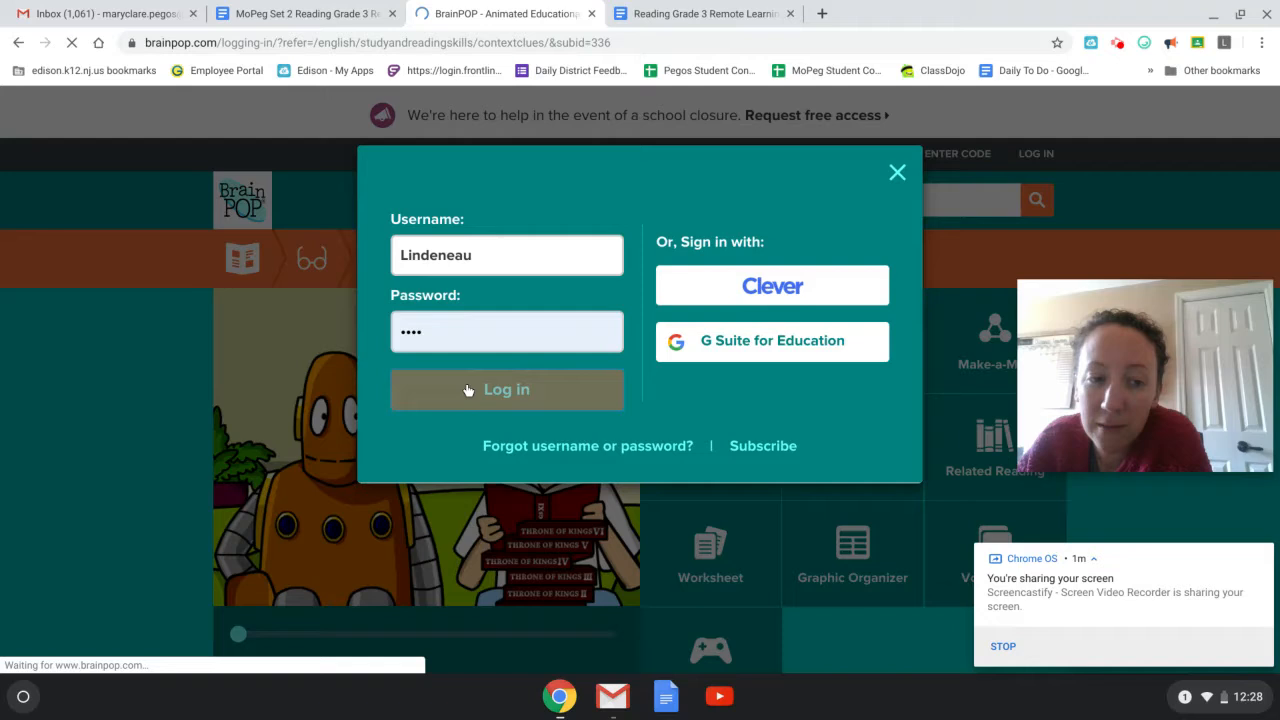
{"action": "left_click", "coordinate": [508, 388]}
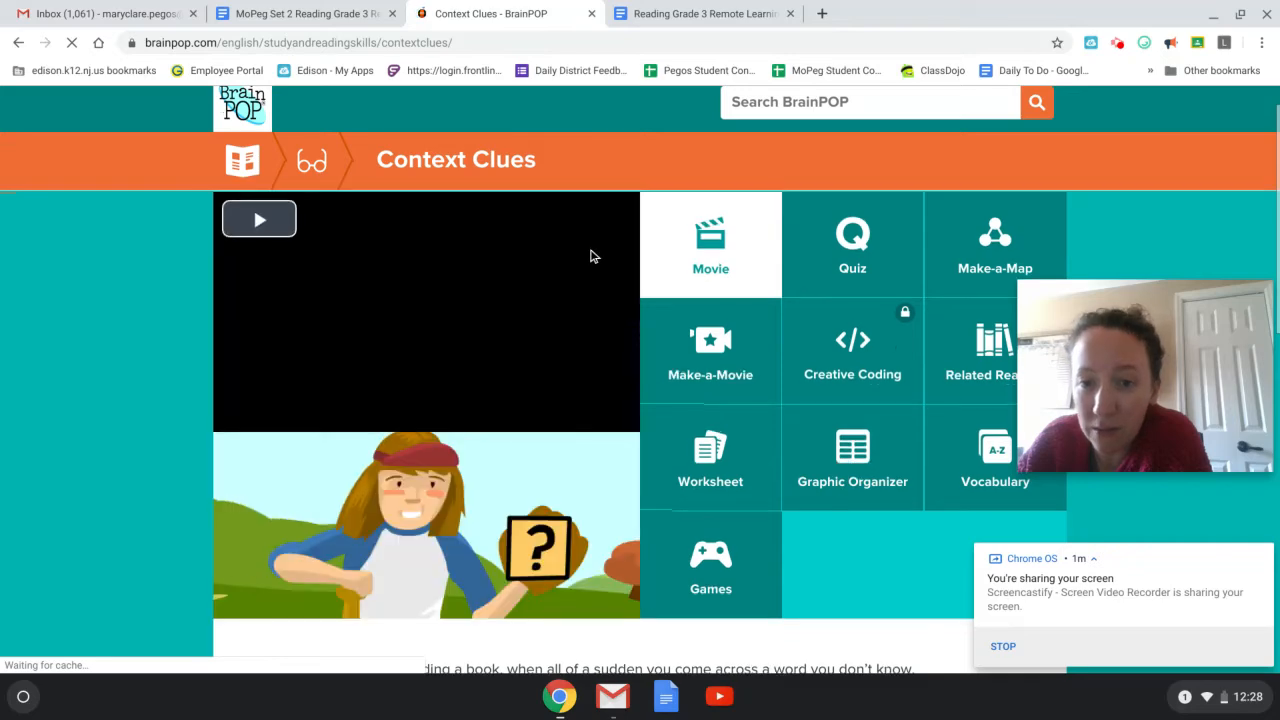
{"action": "scroll", "scroll_direction": "down", "scroll_amount": 3}
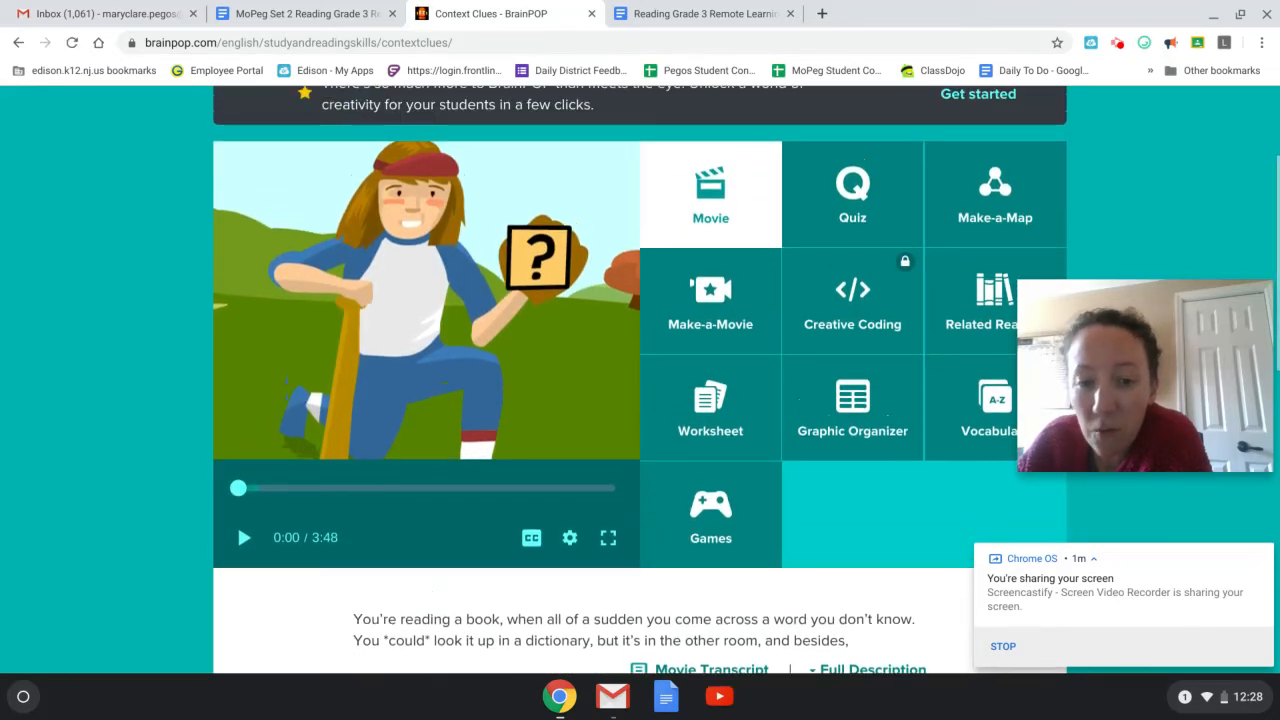
{"action": "scroll", "scroll_direction": "up", "scroll_amount": 3}
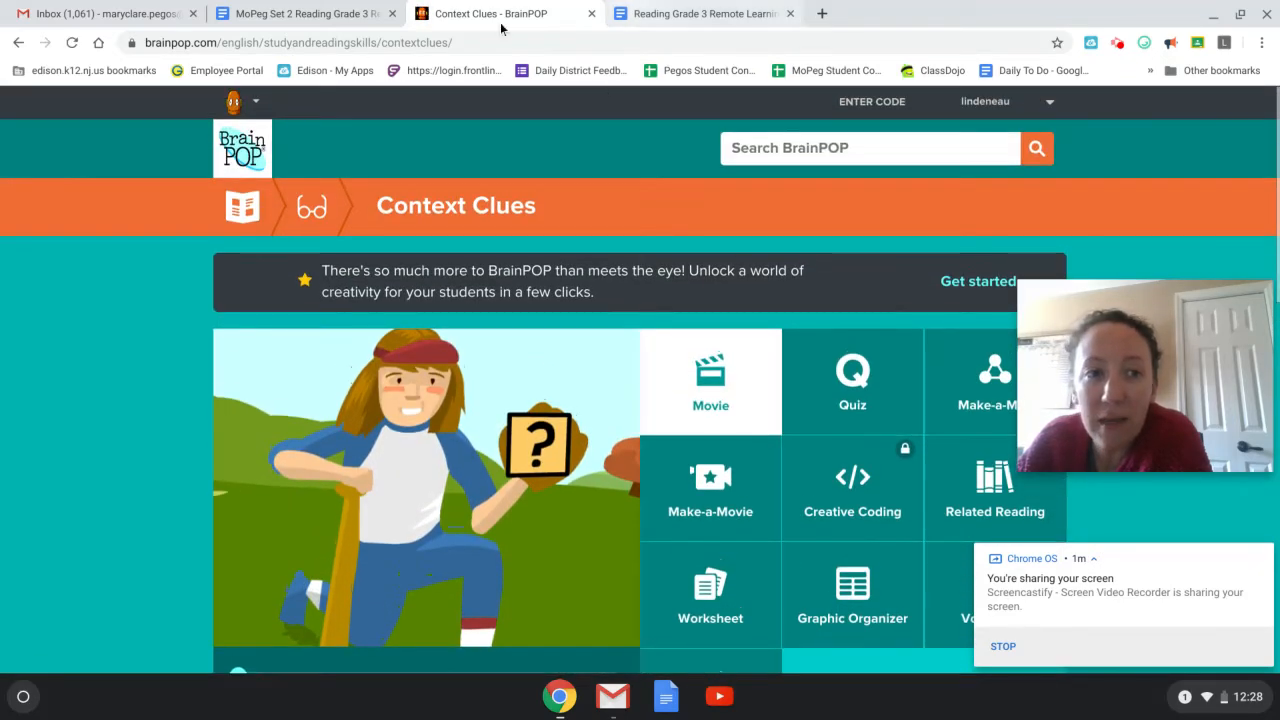